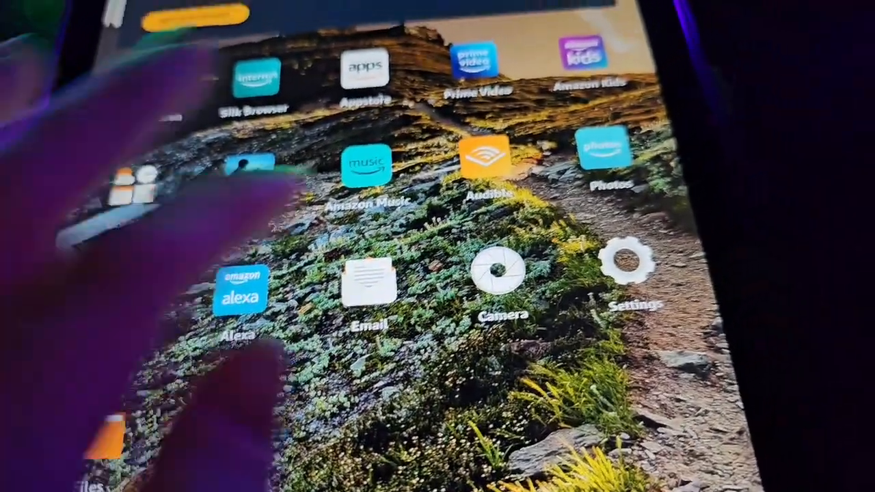
# Launch the Settings app from the Fire tablet home screen
pyautogui.click(629, 267)
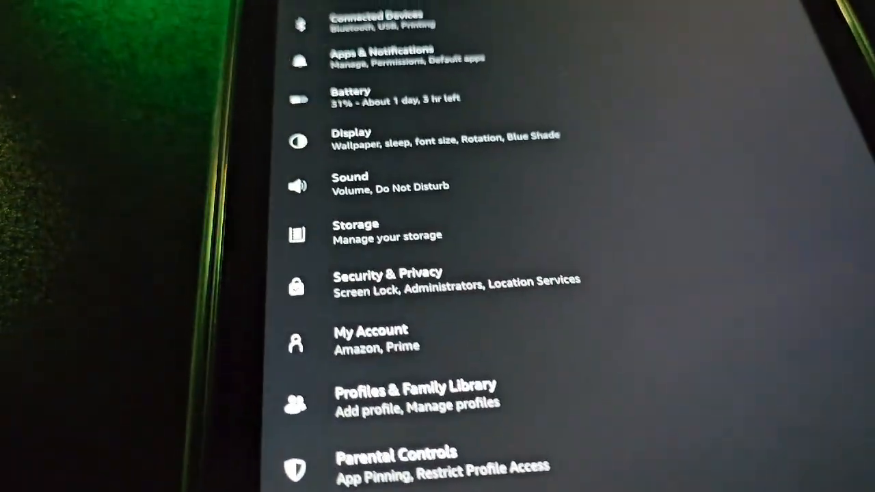